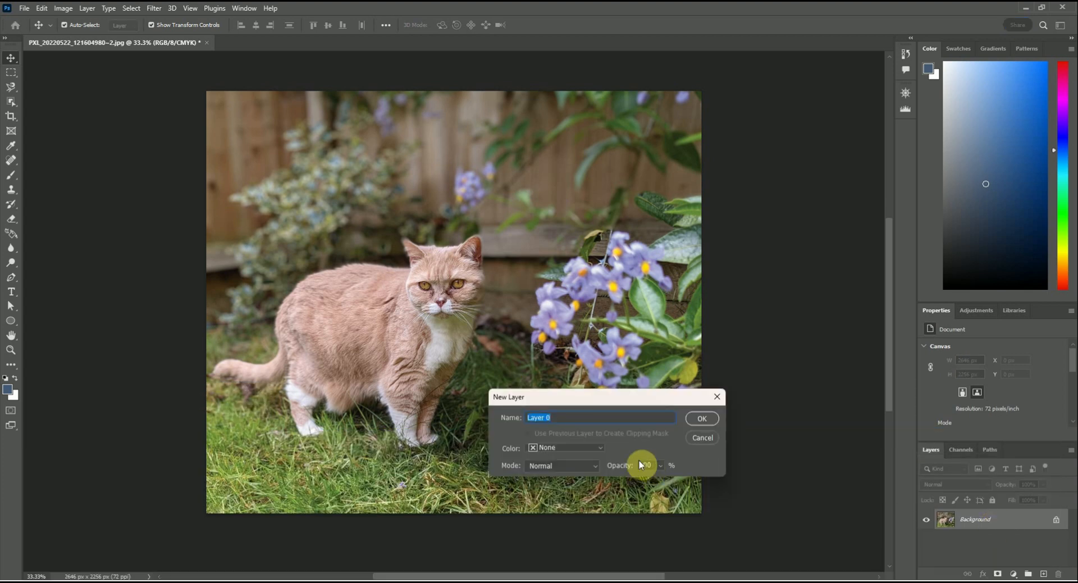
Rename the photo layer 'Cat picture' and add black CATS lettering over the scene
{"action": "type", "text": "Cat pic"}
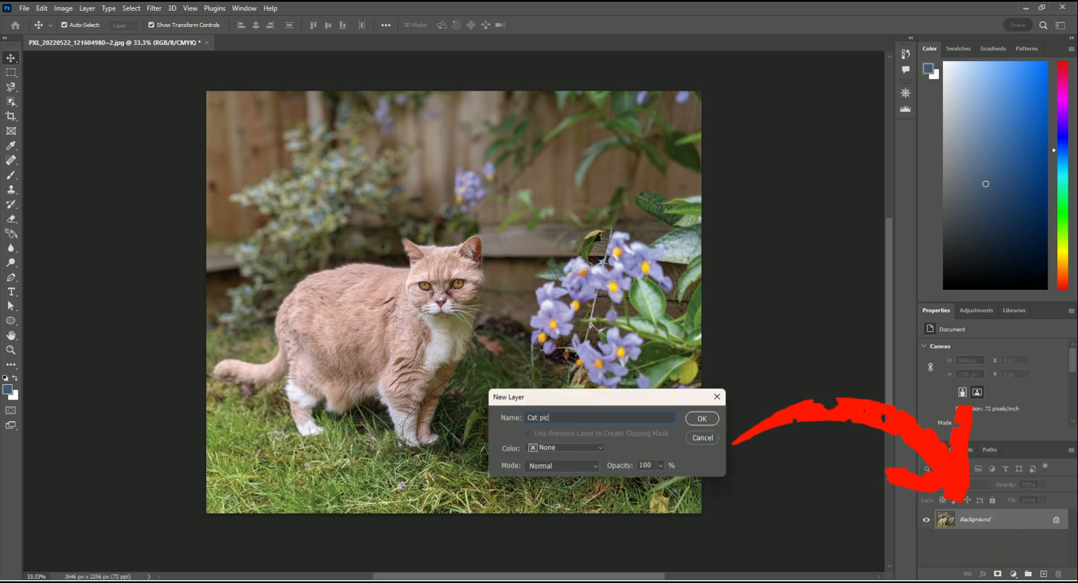
{"action": "left_click", "coordinate": [701, 419]}
{"action": "type", "text": "C"}
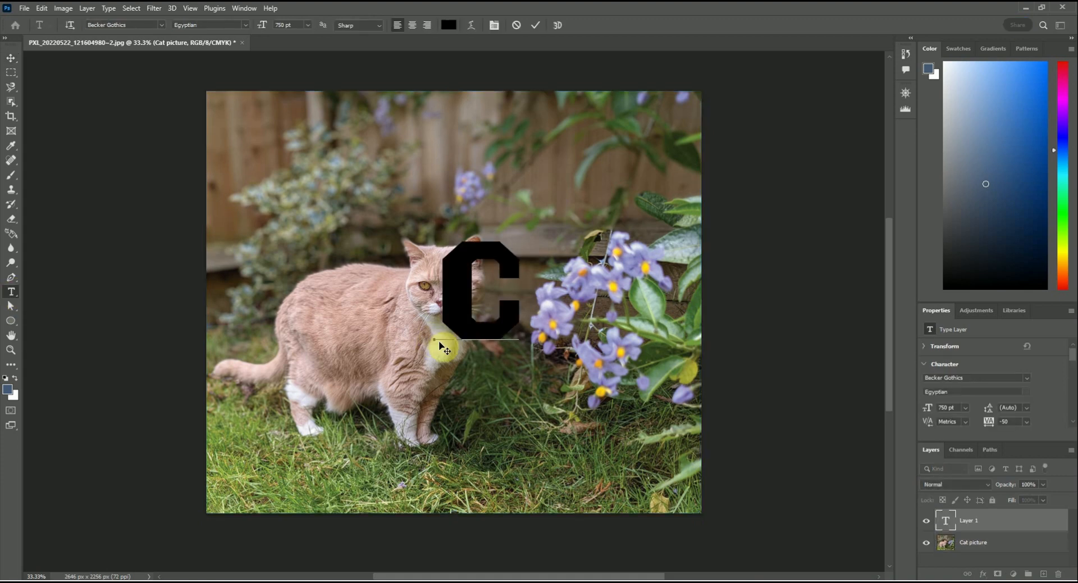
{"action": "type", "text": "ATS"}
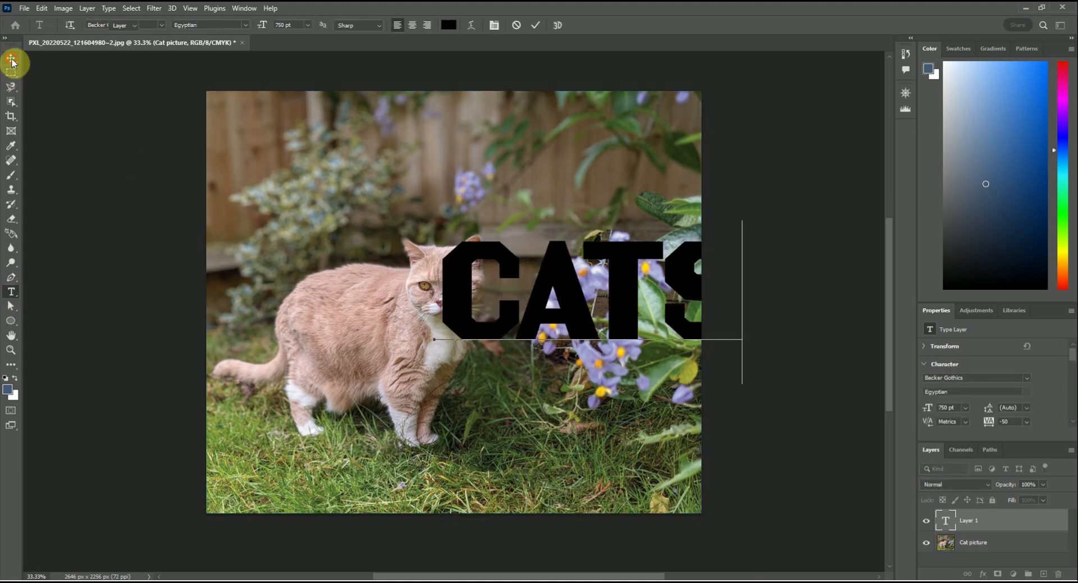
{"action": "left_click", "coordinate": [11, 59]}
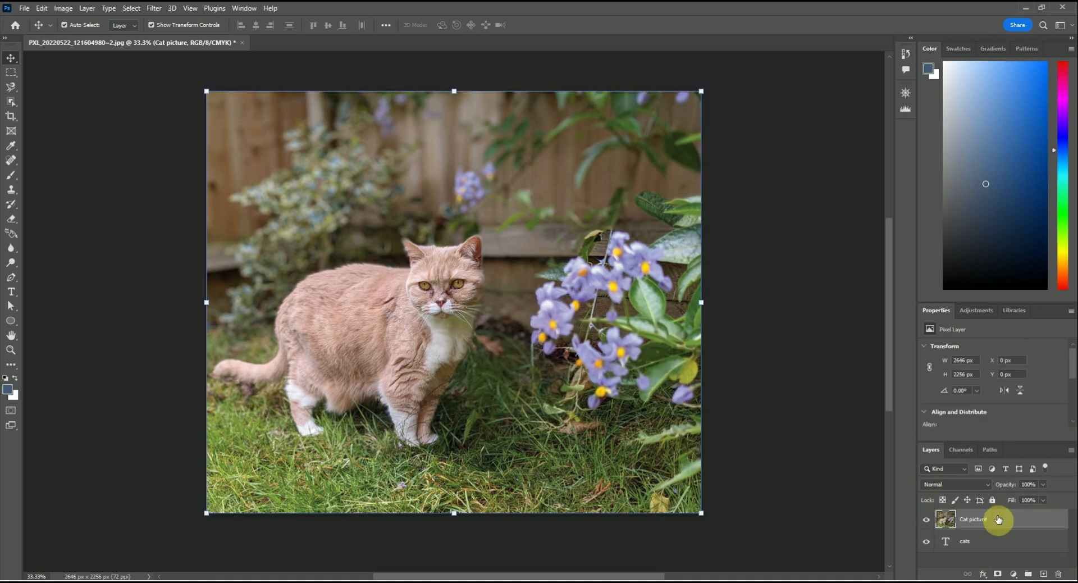
Clip the Cat picture layer into the CATS text via Layer > Create Clipping Mask
{"action": "left_click", "coordinate": [87, 8]}
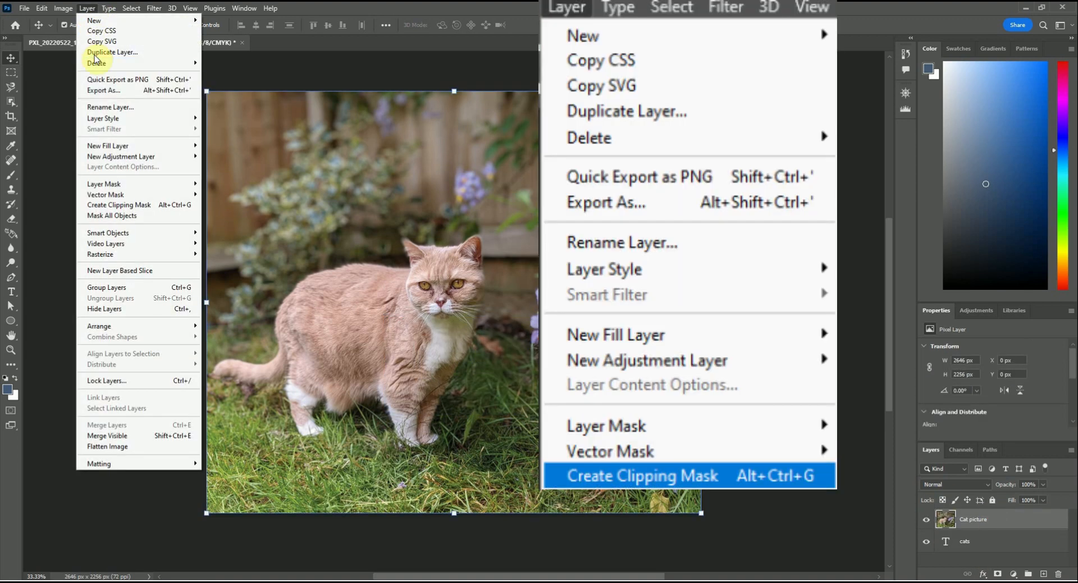
{"action": "left_click", "coordinate": [641, 475]}
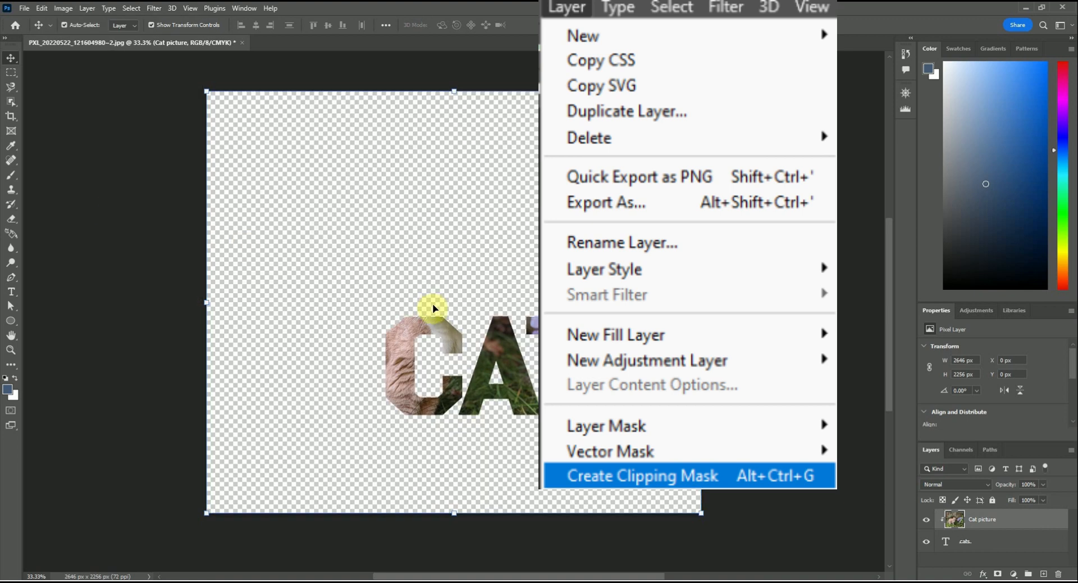
{"action": "left_click", "coordinate": [641, 475]}
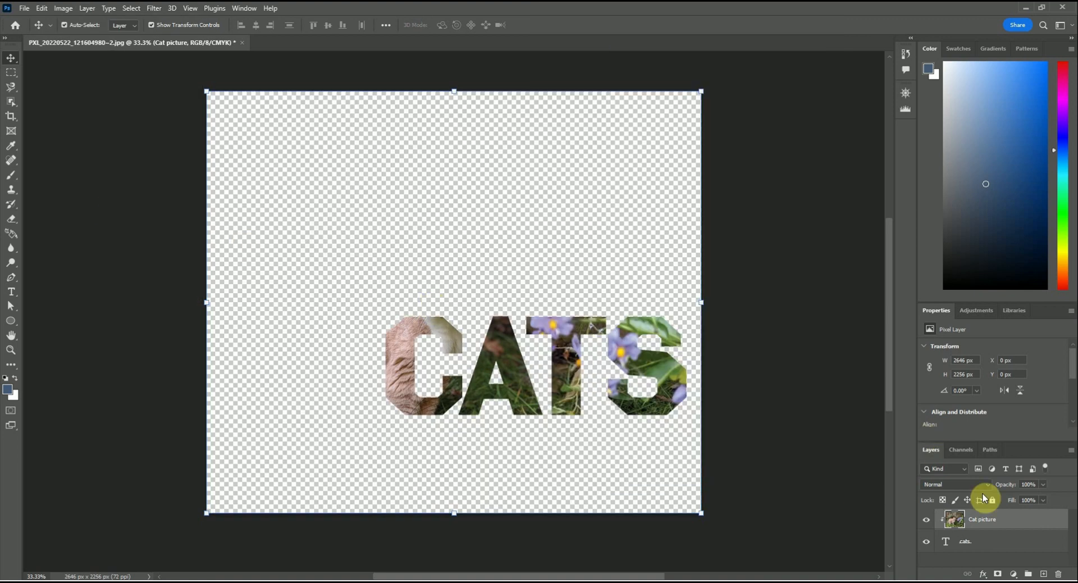
Duplicate the cat layer, lasso its head, and position the head on top of the C
{"action": "left_click", "coordinate": [88, 8]}
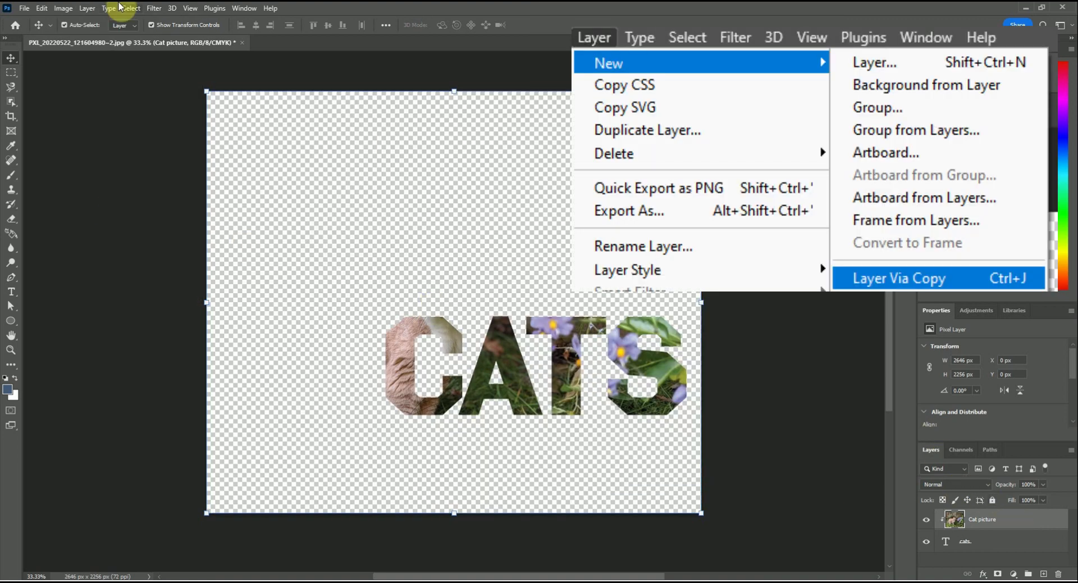
{"action": "left_click", "coordinate": [88, 8]}
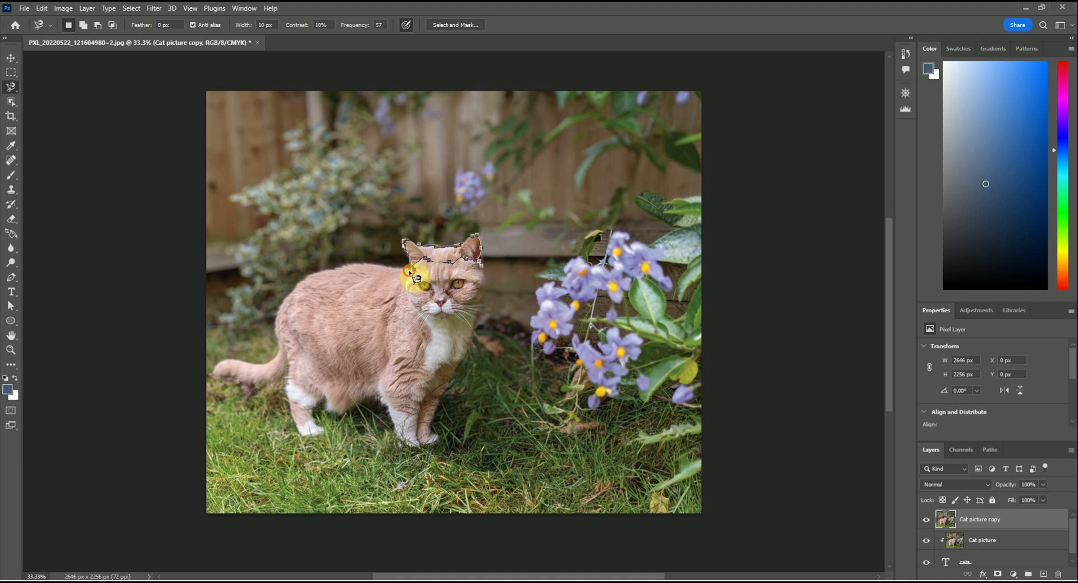
{"action": "left_click", "coordinate": [998, 573]}
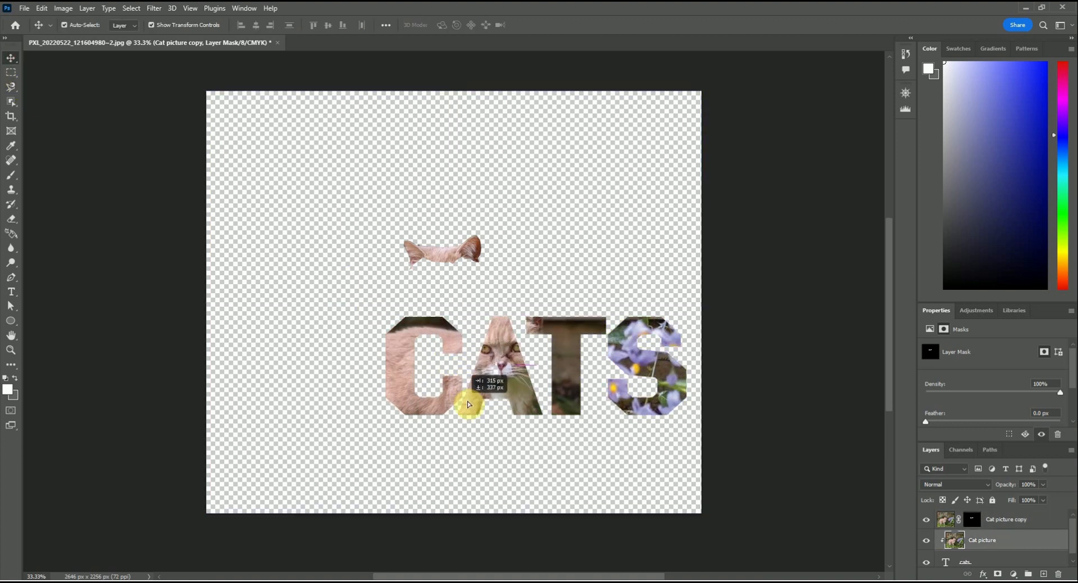
{"action": "left_click", "coordinate": [982, 539]}
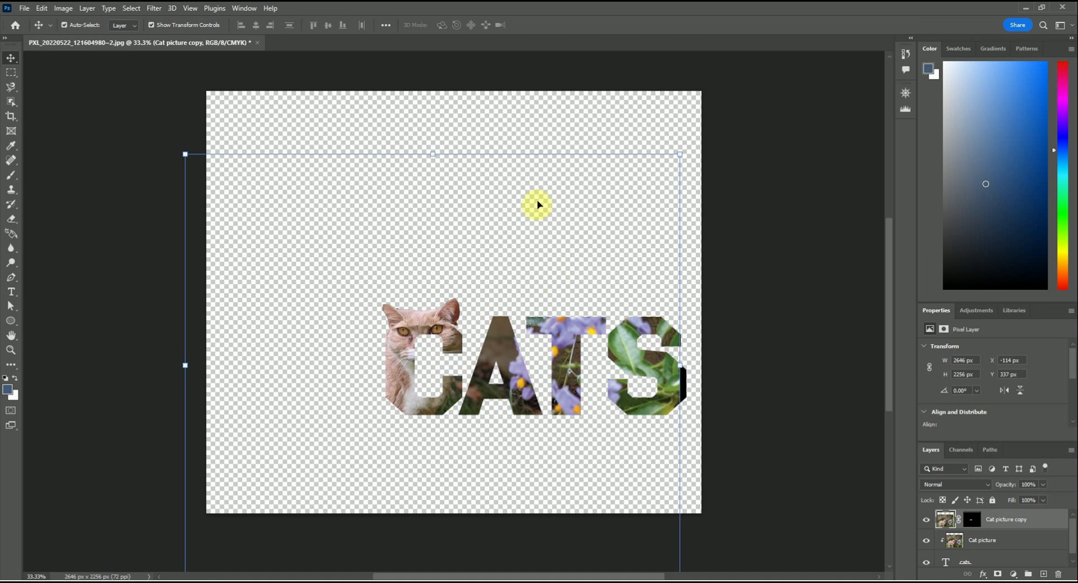
{"action": "left_click_drag", "start_coordinate": [538, 204], "coordinate": [451, 348]}
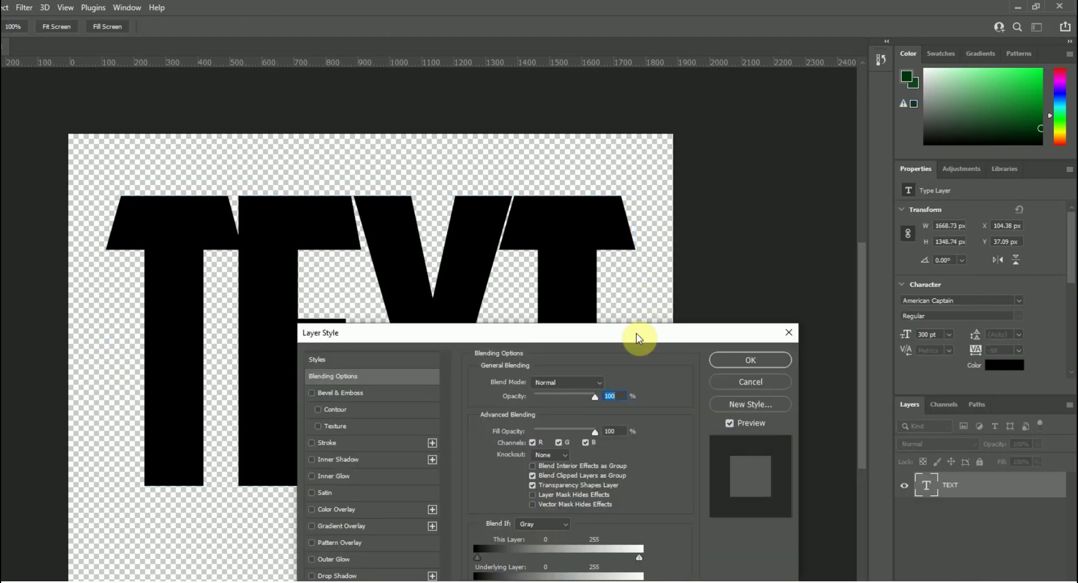
Move the TEXT layer's Layer Style dialog aside to keep the lettering visible
{"action": "left_click_drag", "start_coordinate": [639, 338], "coordinate": [460, 332]}
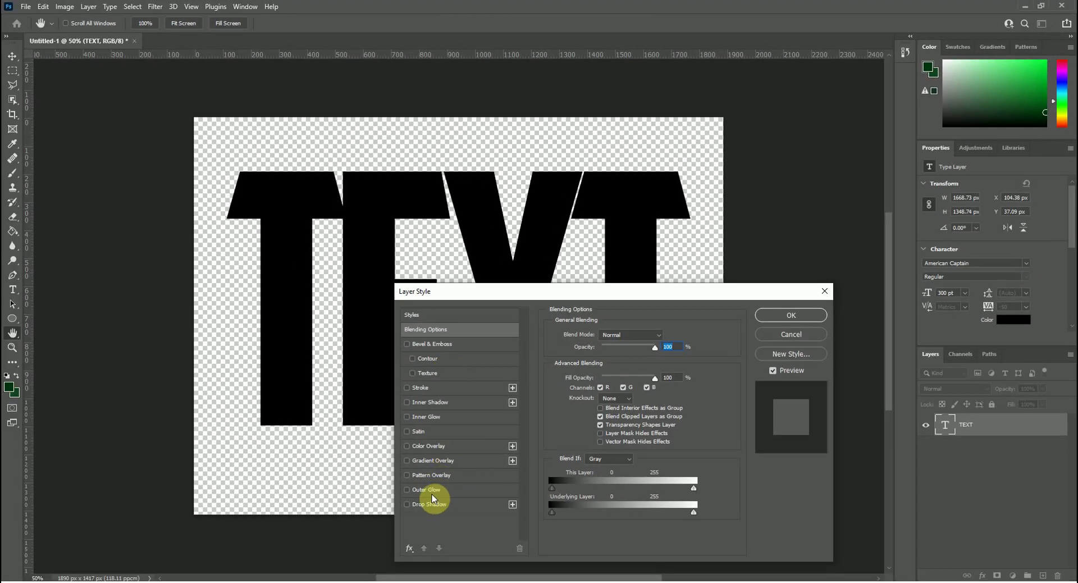
{"action": "left_click", "coordinate": [407, 489]}
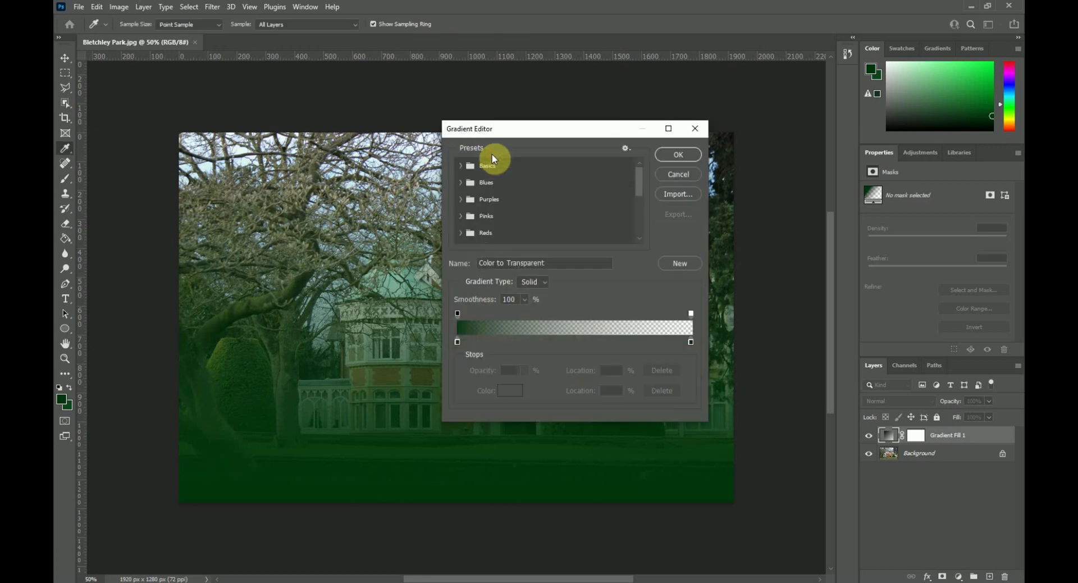
{"action": "mouse_move", "coordinate": [462, 354]}
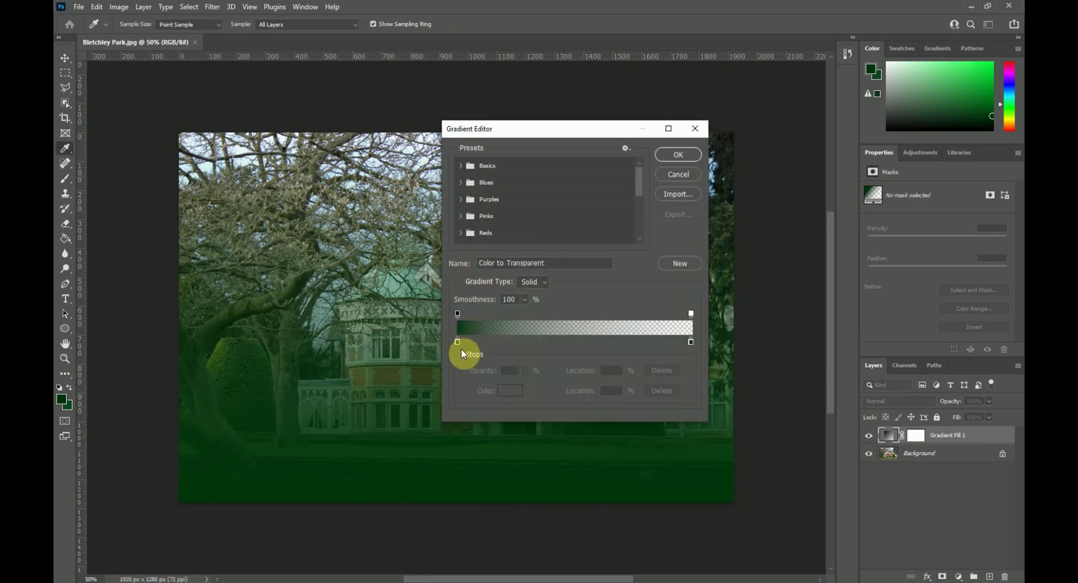
Set the gradient's starting colour to red and reverse it to fade from the top
{"action": "left_click", "coordinate": [457, 341]}
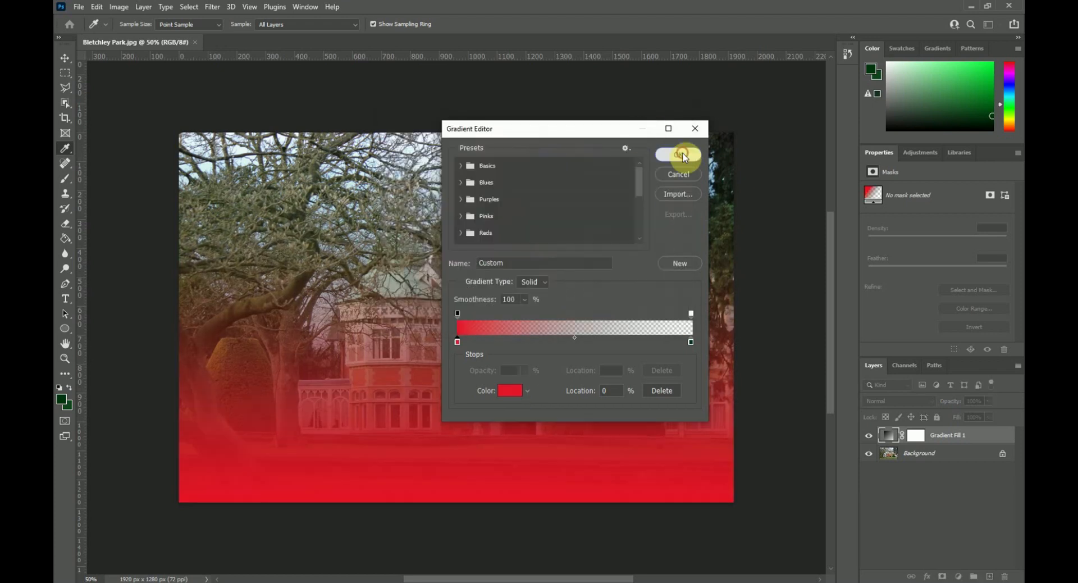
{"action": "left_click", "coordinate": [679, 154]}
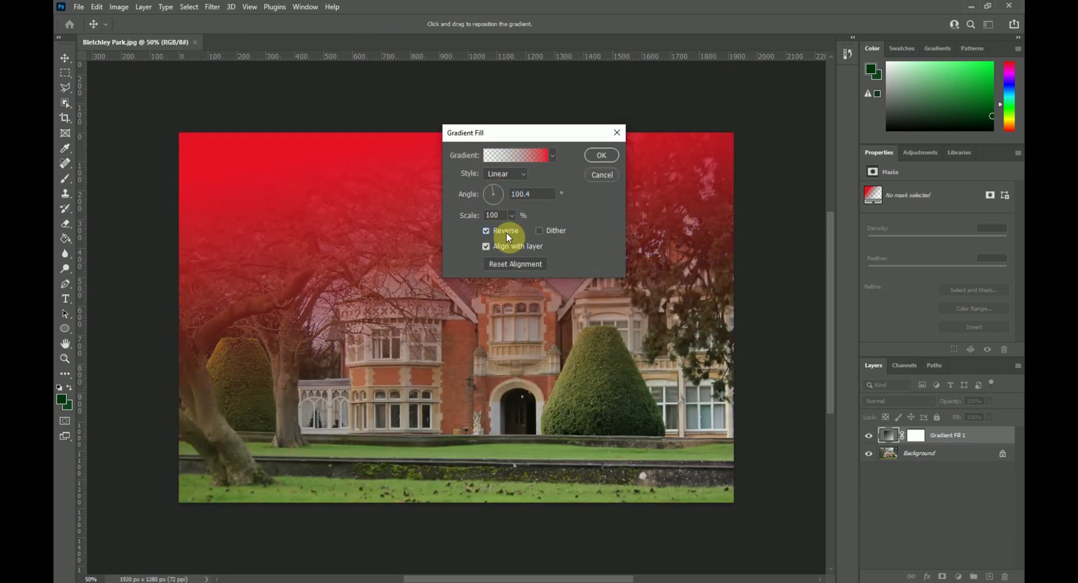
{"action": "left_click", "coordinate": [505, 173]}
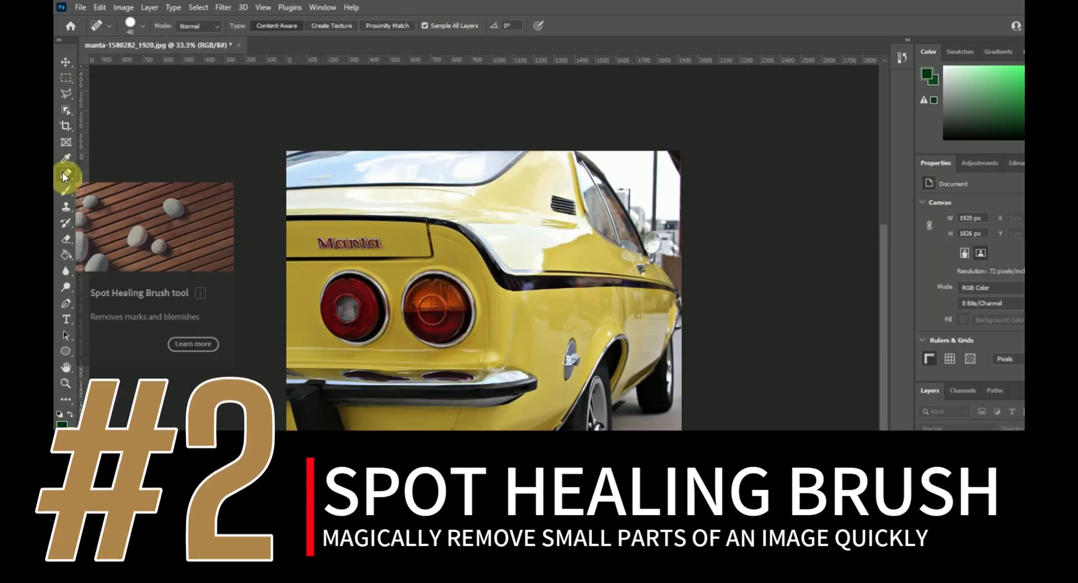
Switch to the Spot Healing Brush in Replace mode and paint out the Manta badge
{"action": "right_click", "coordinate": [67, 176]}
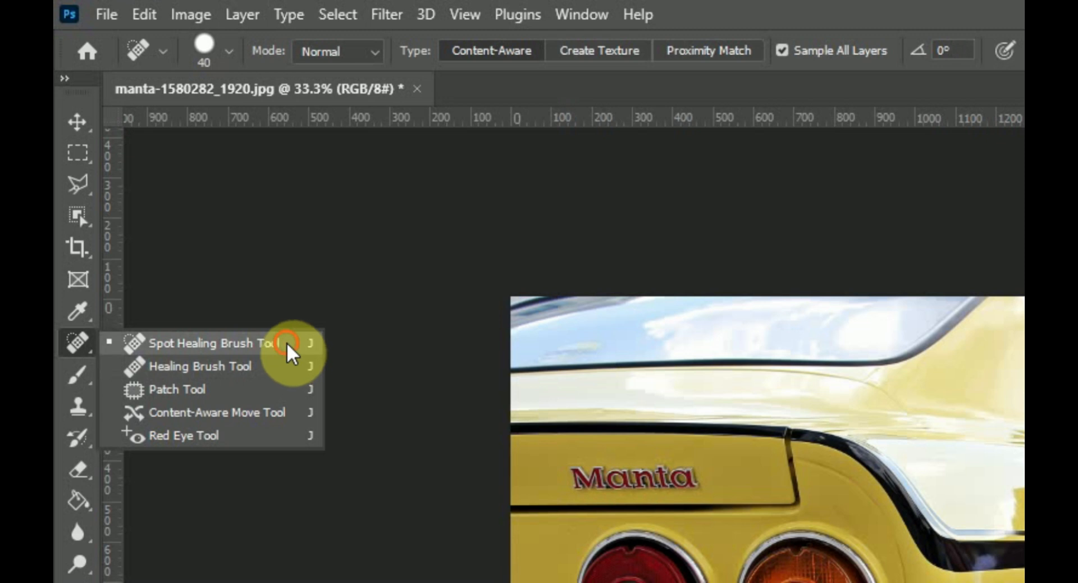
{"action": "left_click", "coordinate": [200, 343]}
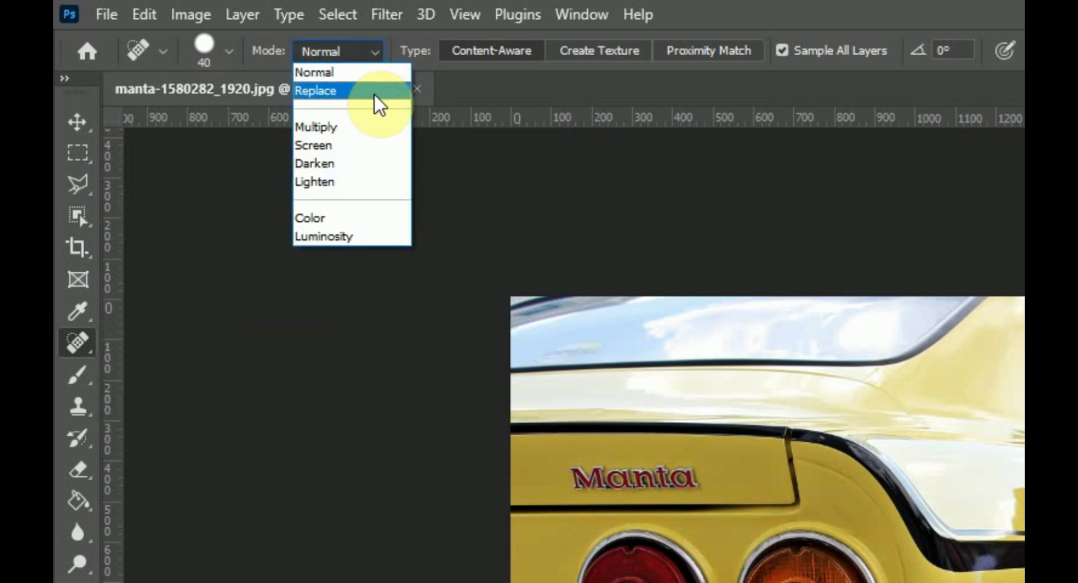
{"action": "left_click", "coordinate": [316, 90]}
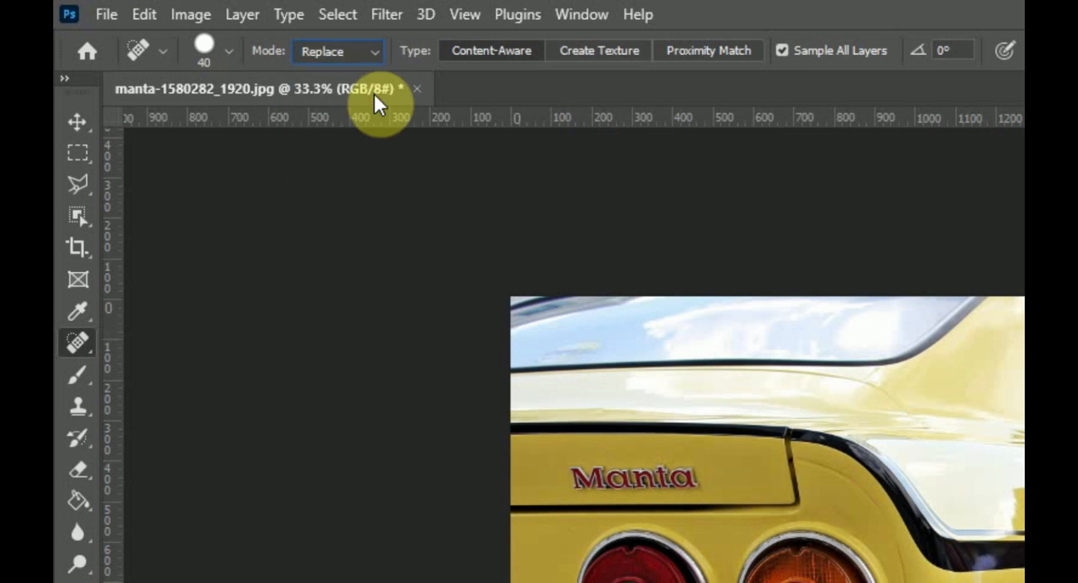
{"action": "left_click", "coordinate": [230, 50]}
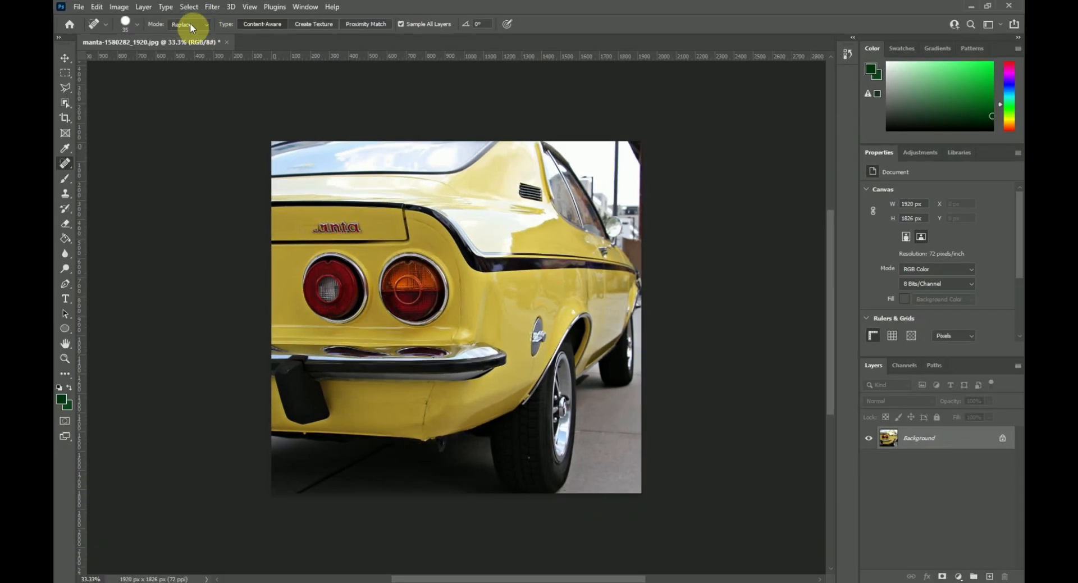
{"action": "left_click", "coordinate": [136, 23]}
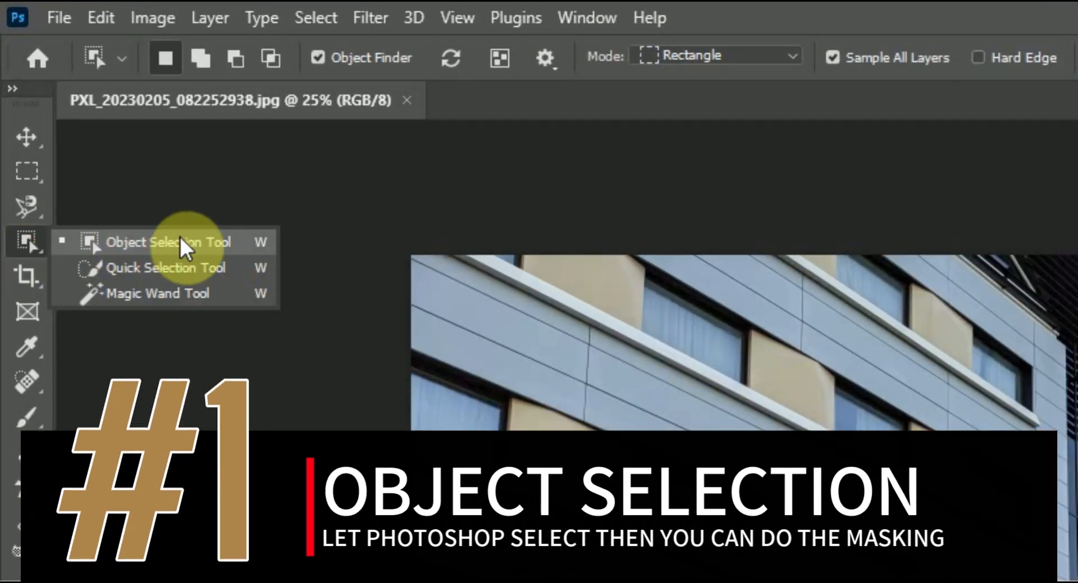
{"action": "mouse_move", "coordinate": [246, 254]}
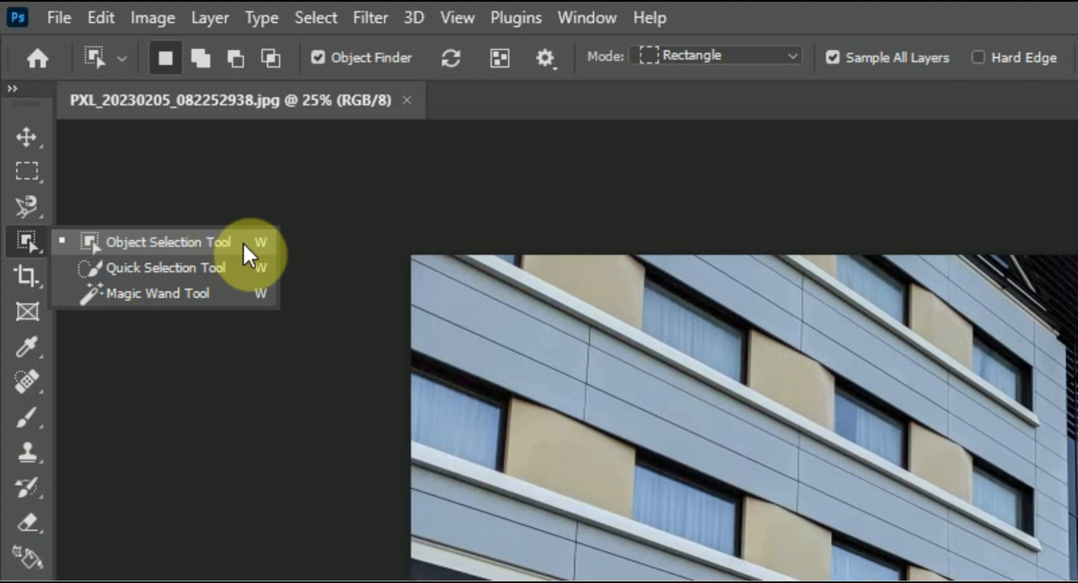
Choose the Object Selection Tool and drag a rectangle around the hotel building
{"action": "left_click", "coordinate": [168, 242]}
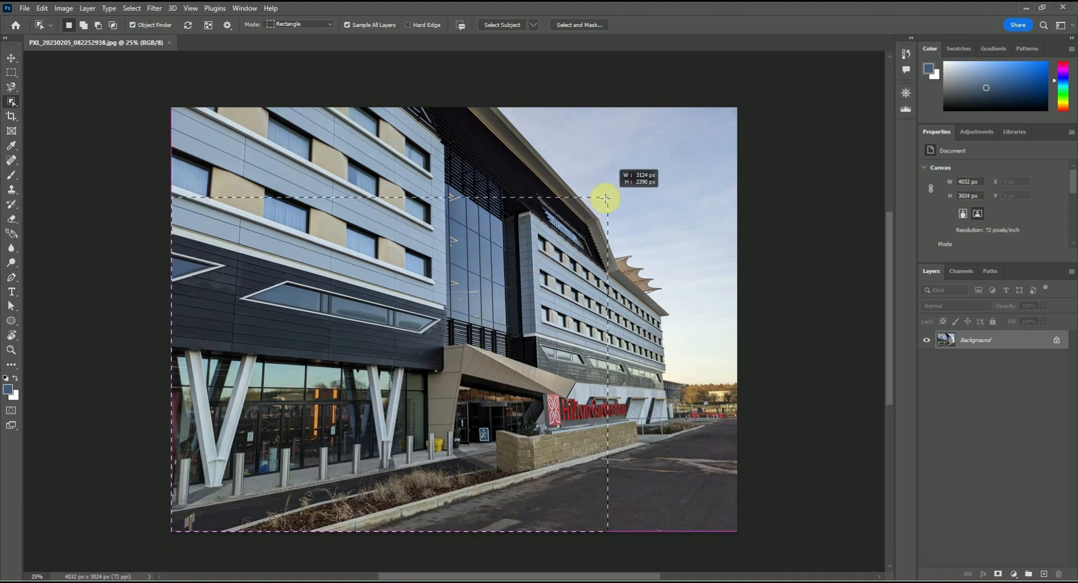
{"action": "left_click_drag", "start_coordinate": [605, 199], "coordinate": [675, 88]}
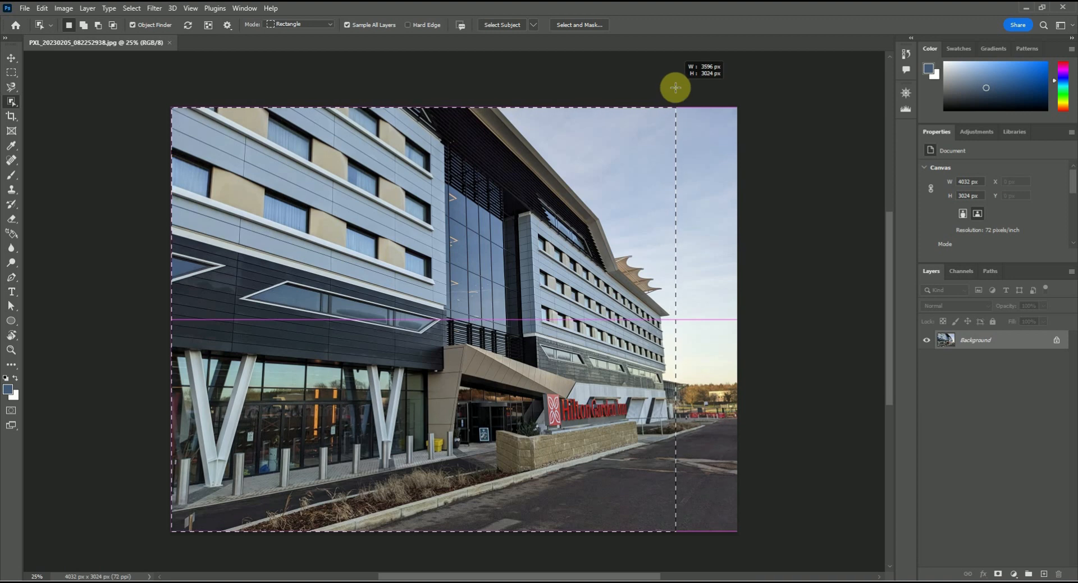